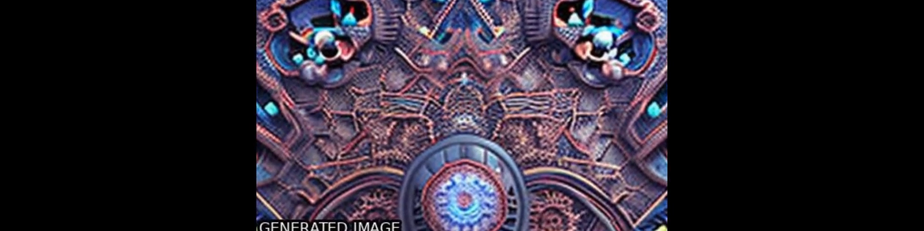
pyautogui.scroll(-3)
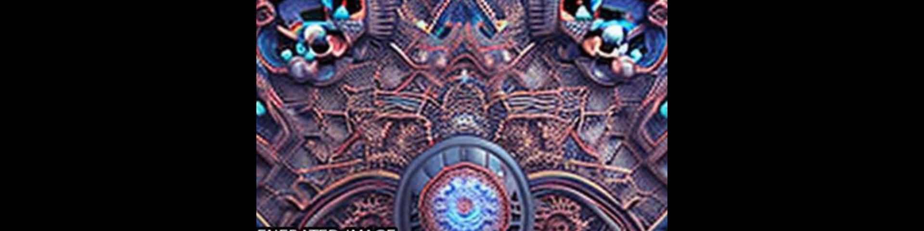